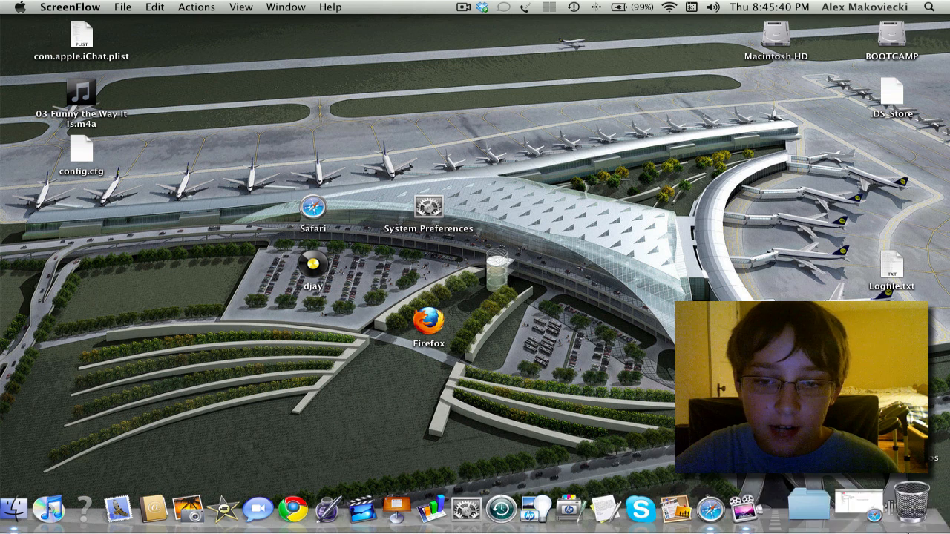
Launch iWeb from the Dock onto the existing site's publishing settings
click(769, 6)
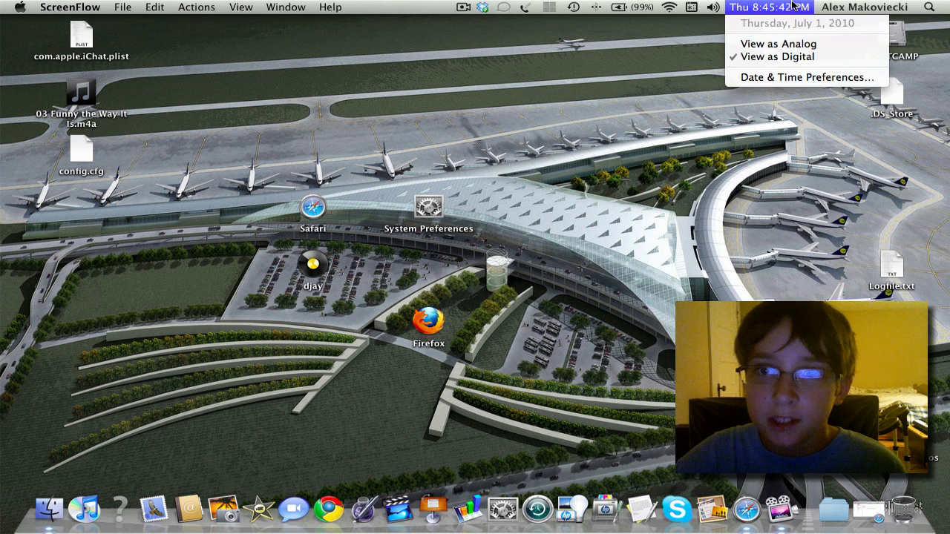
click(552, 149)
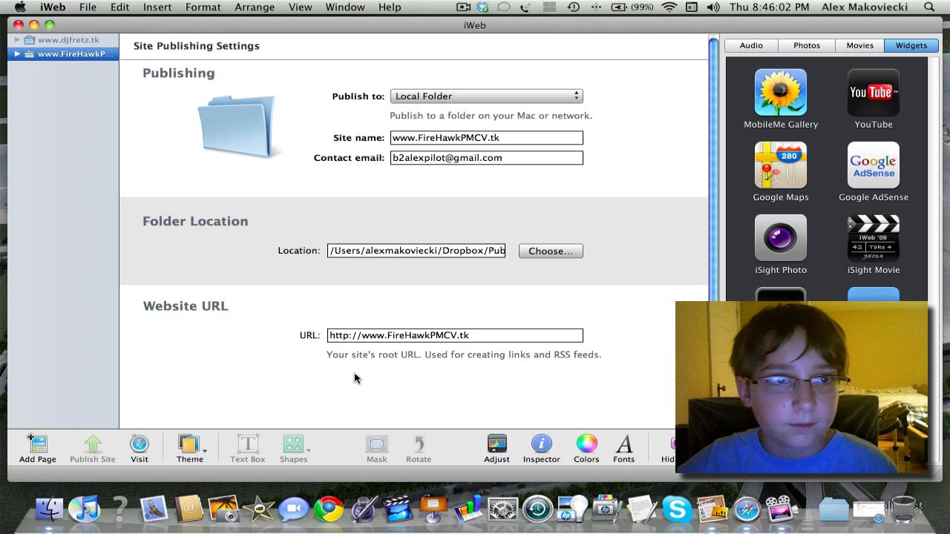
Create a new site via File > New Site with the White-theme Blog template
click(88, 6)
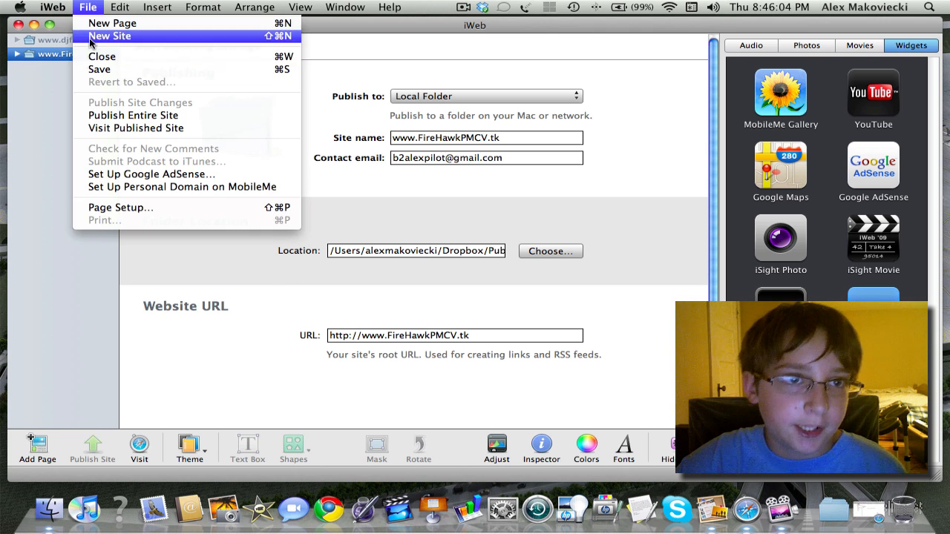
click(110, 35)
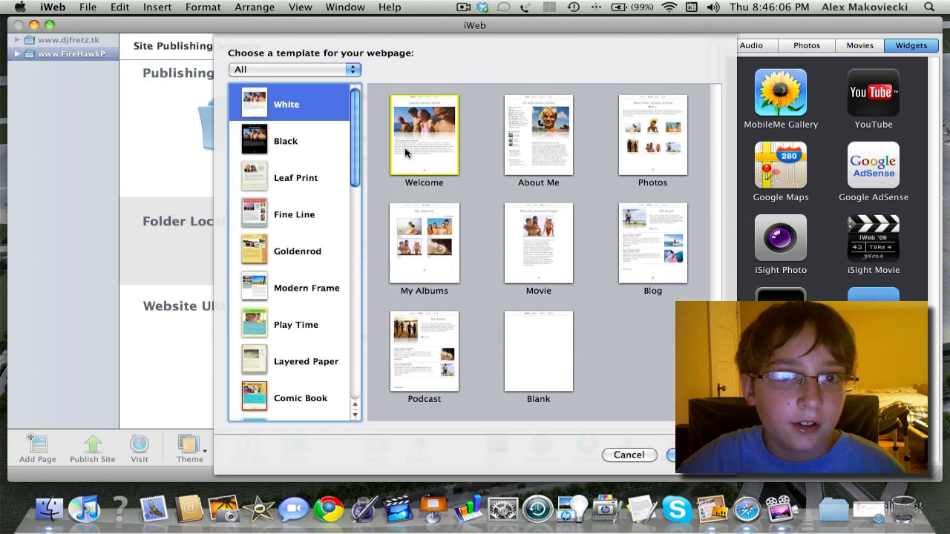
click(537, 351)
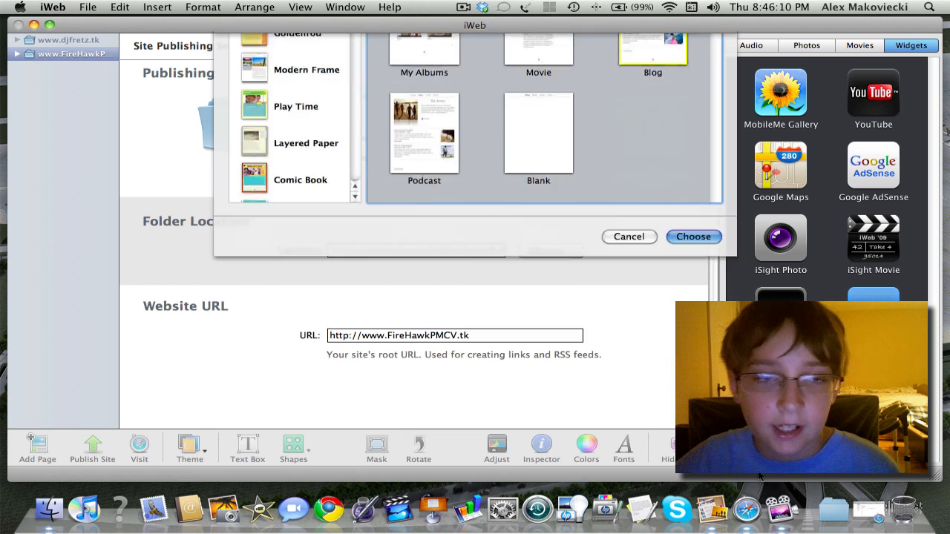
click(630, 236)
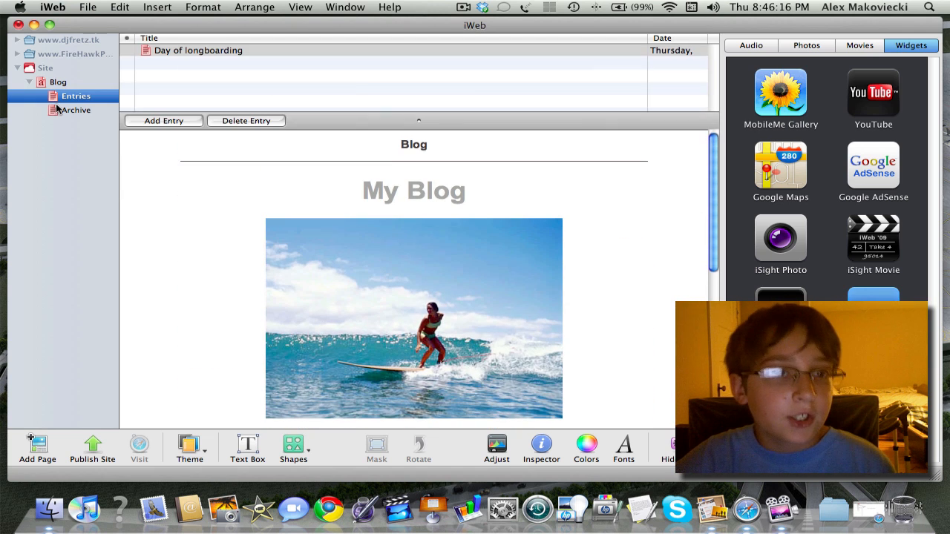
Set publishing to Local Folder with site name TESTBLOG and switch to the Blank page
click(58, 82)
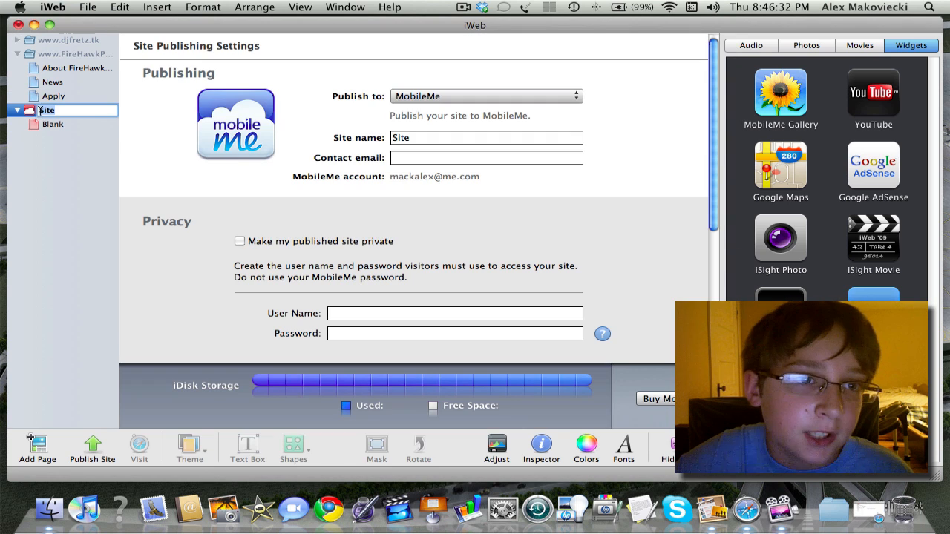
click(487, 95)
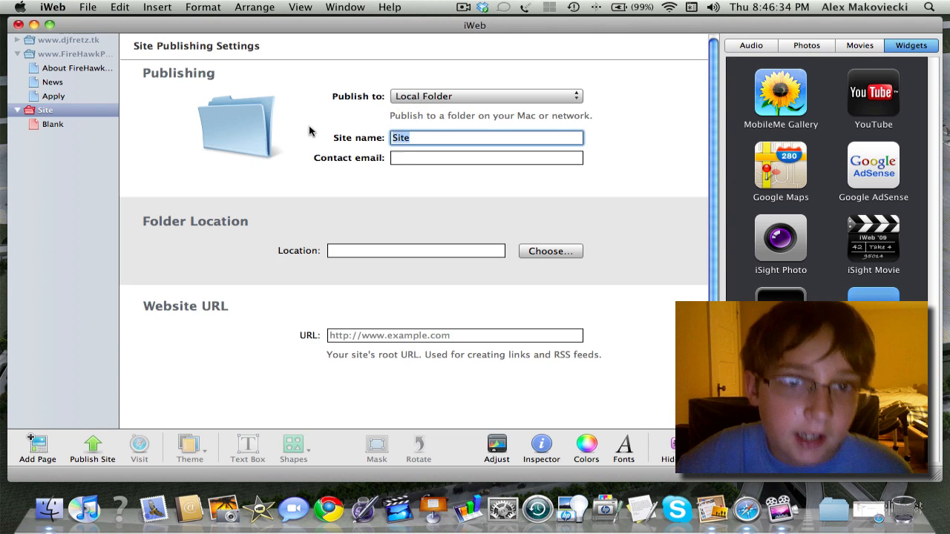
text(TESTBL)
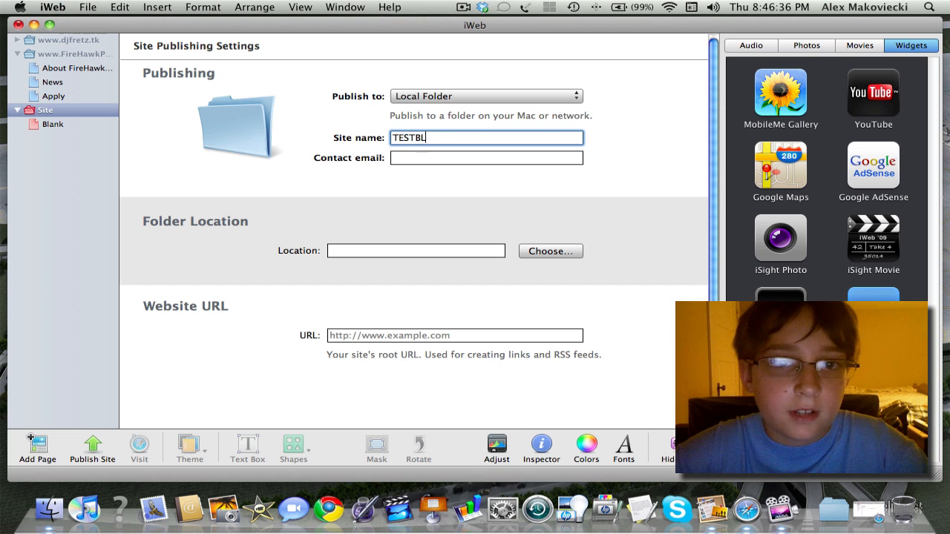
text(OG)
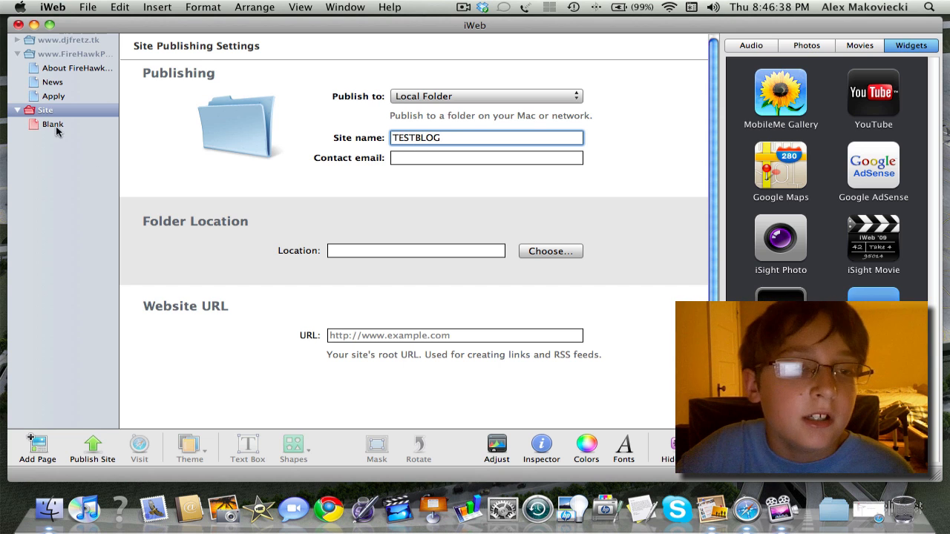
click(52, 125)
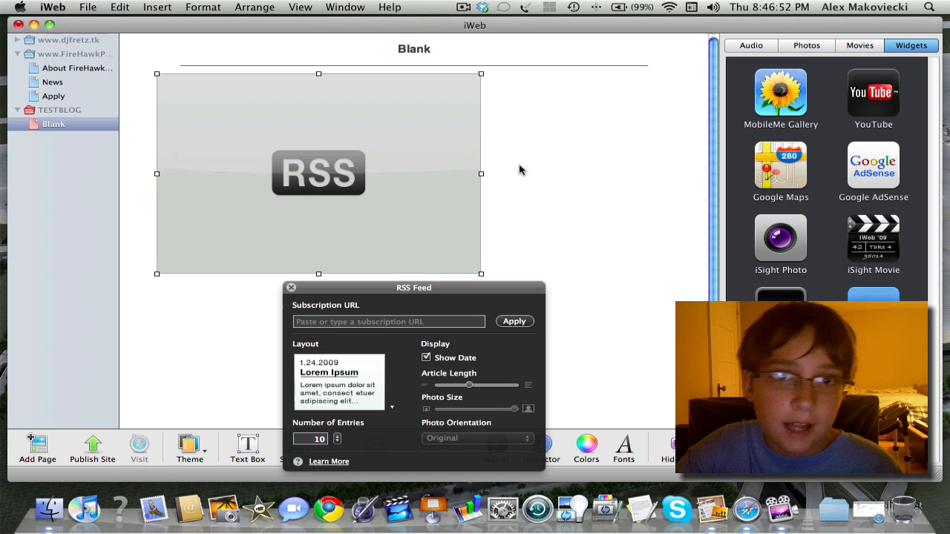
Widen the RSS Feed widget on the Blank page to 670 by 300 pixels
drag(480, 173, 653, 174)
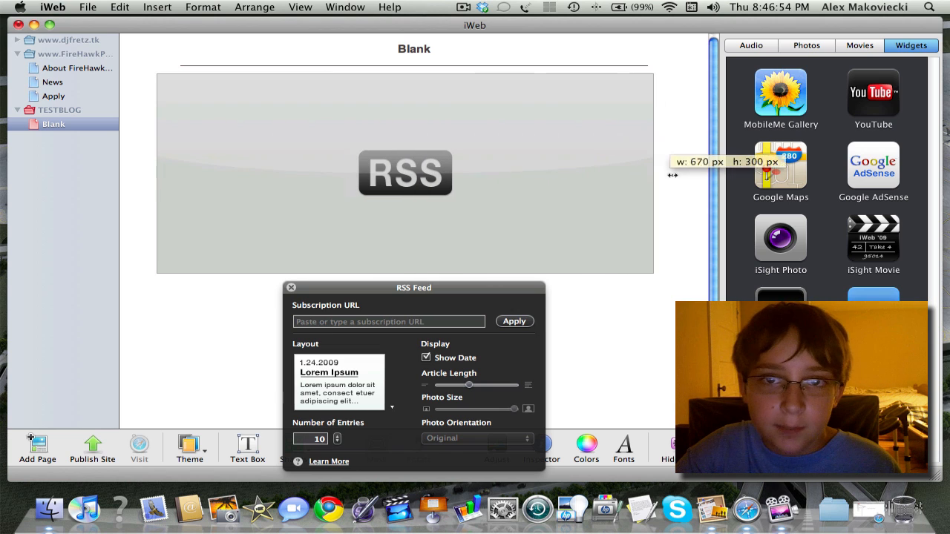
click(290, 288)
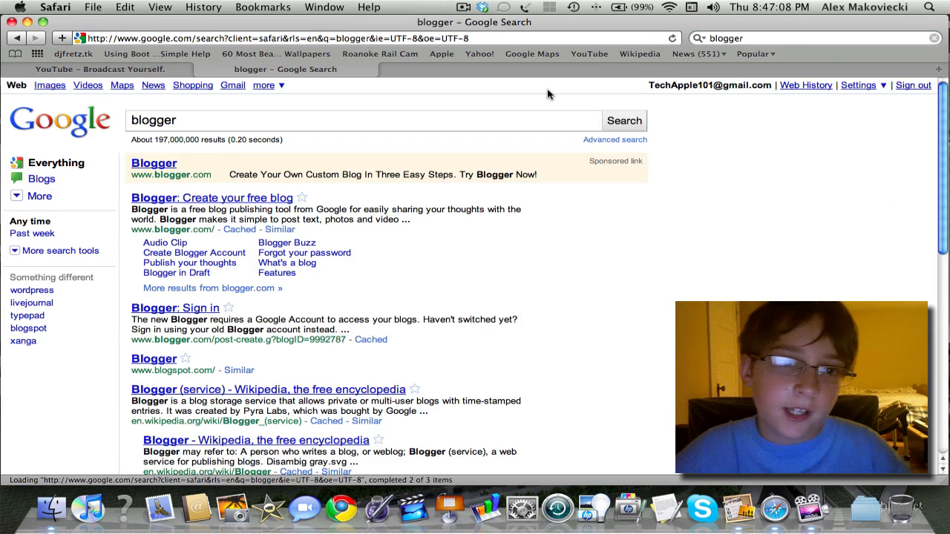
Go to Blogger from the search results and choose to sign in with a different account
click(212, 199)
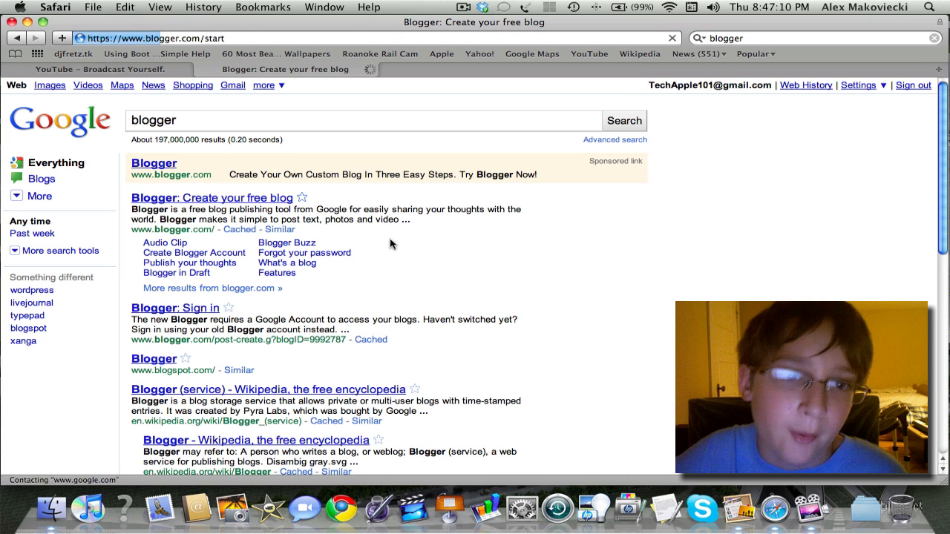
click(214, 198)
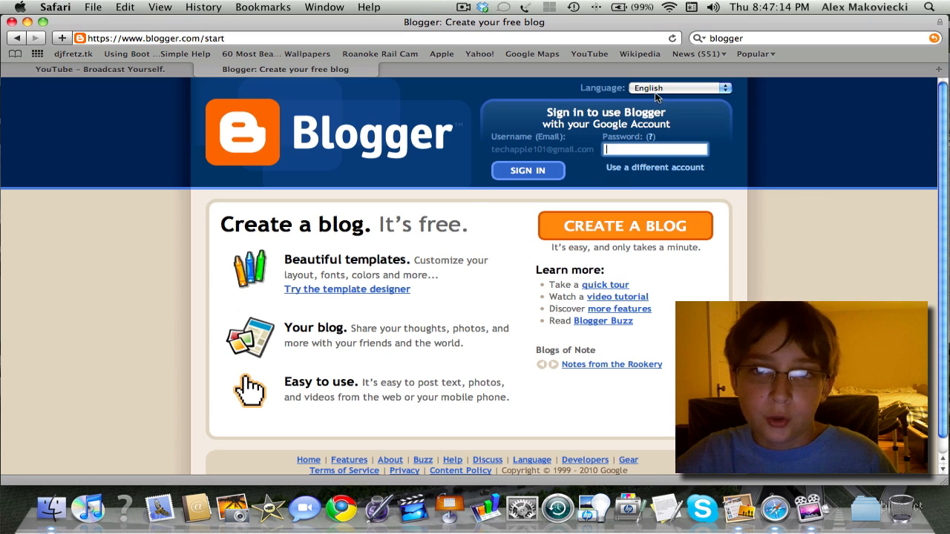
mouse_move(564, 170)
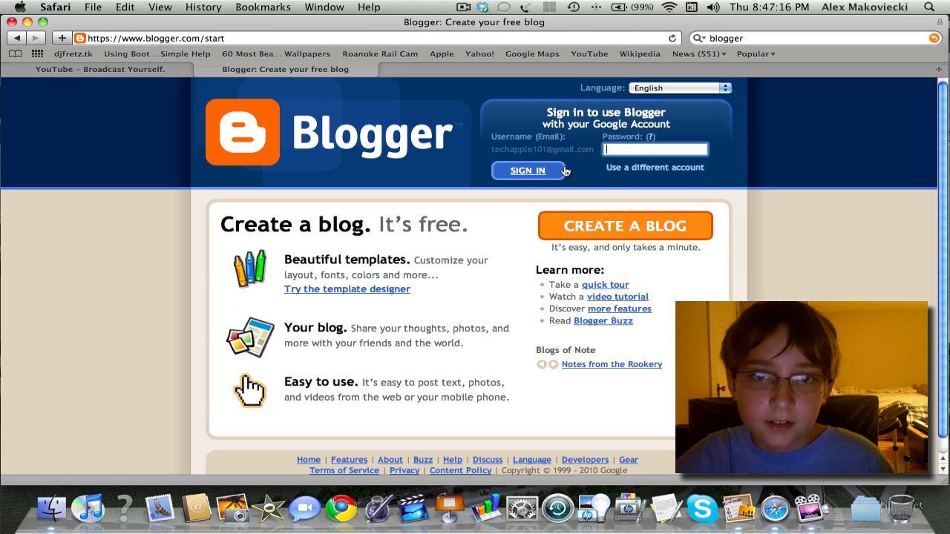
click(653, 166)
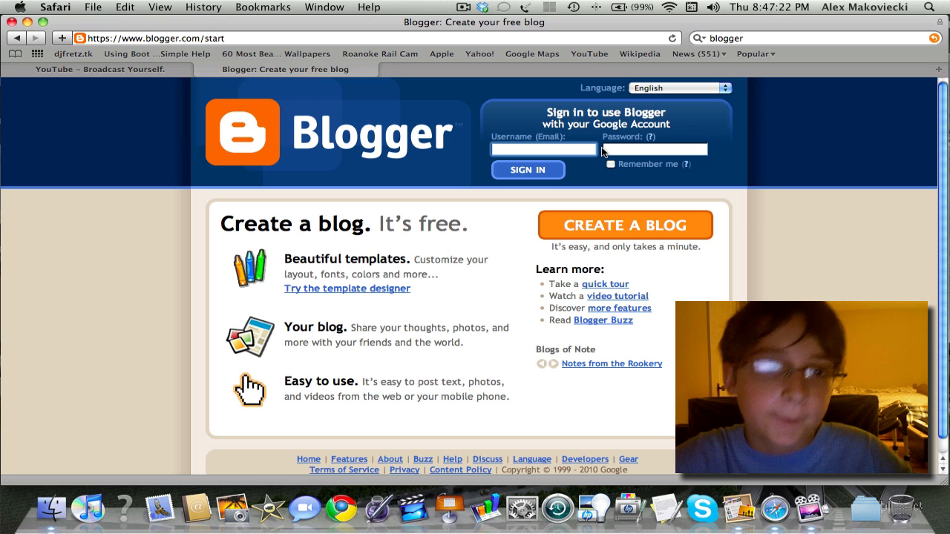
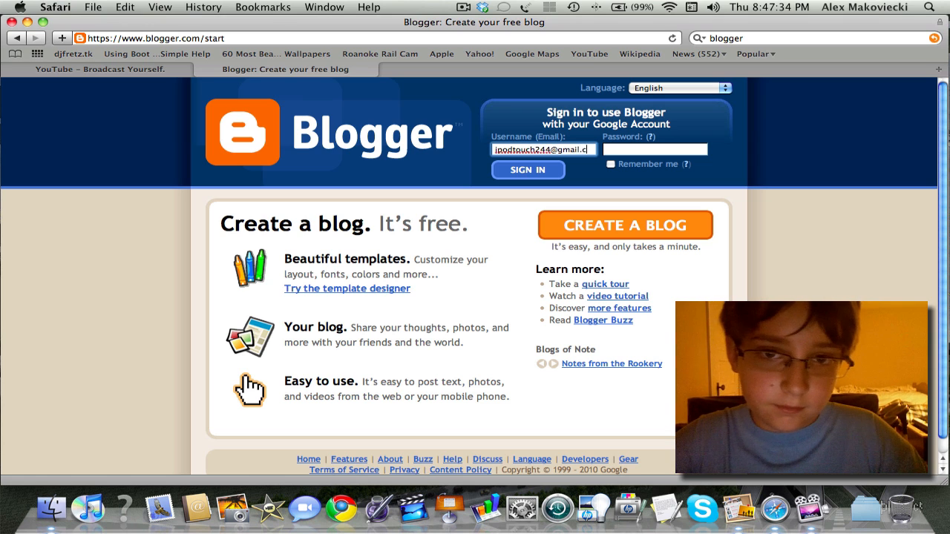
text(••)
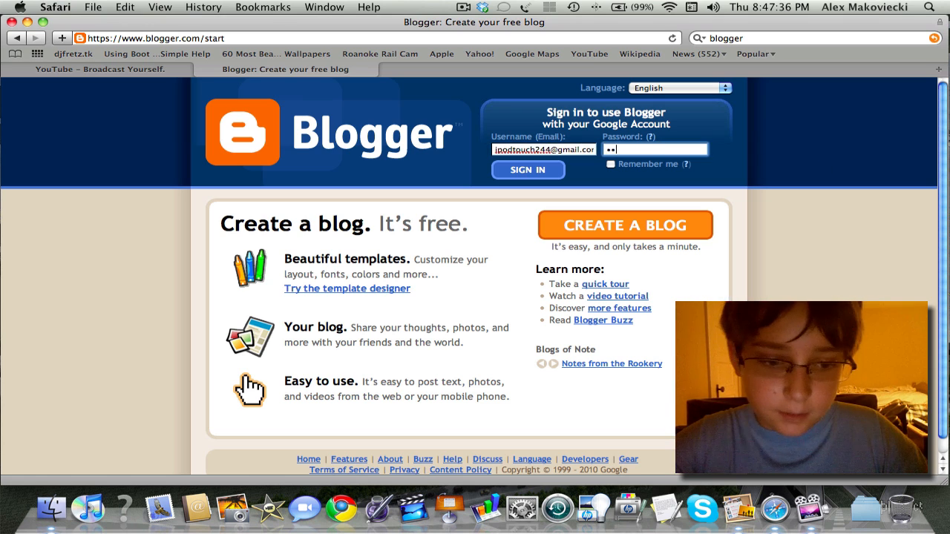
click(529, 169)
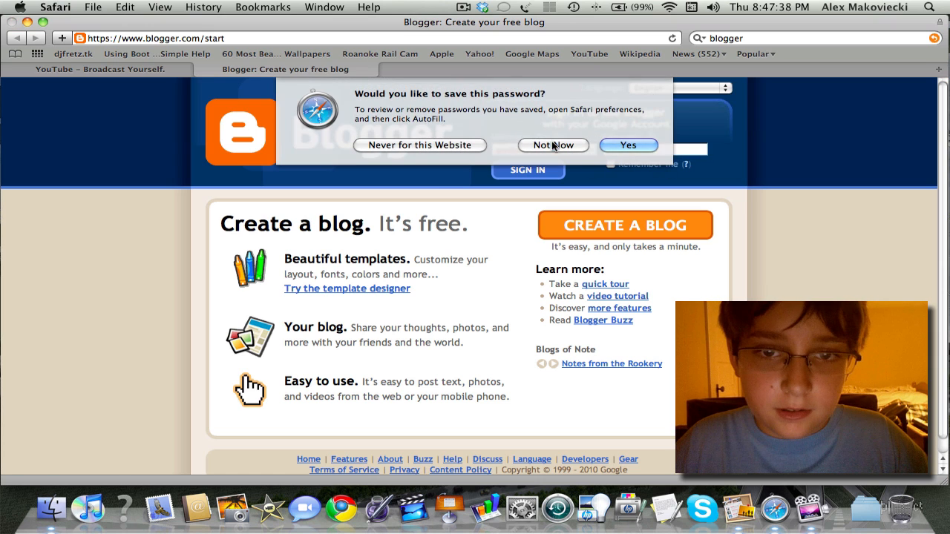
click(552, 146)
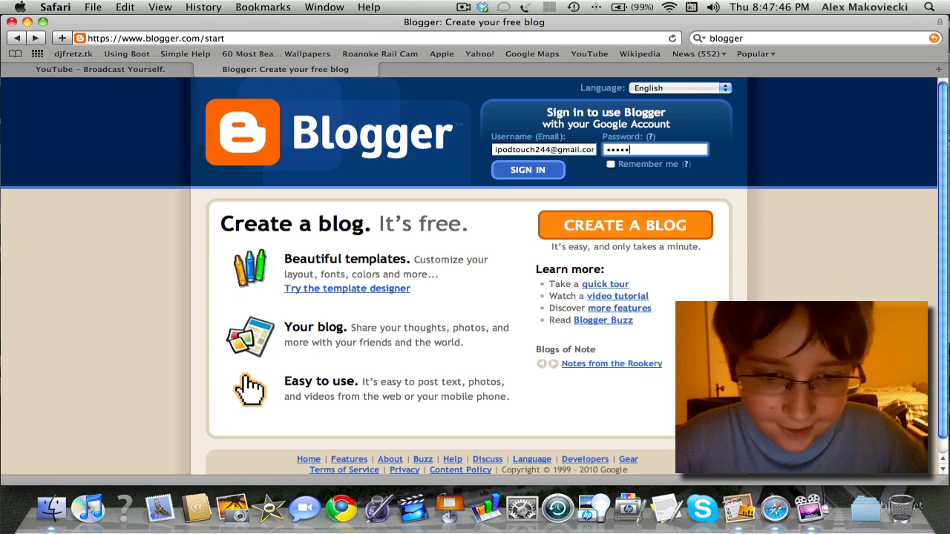
click(528, 169)
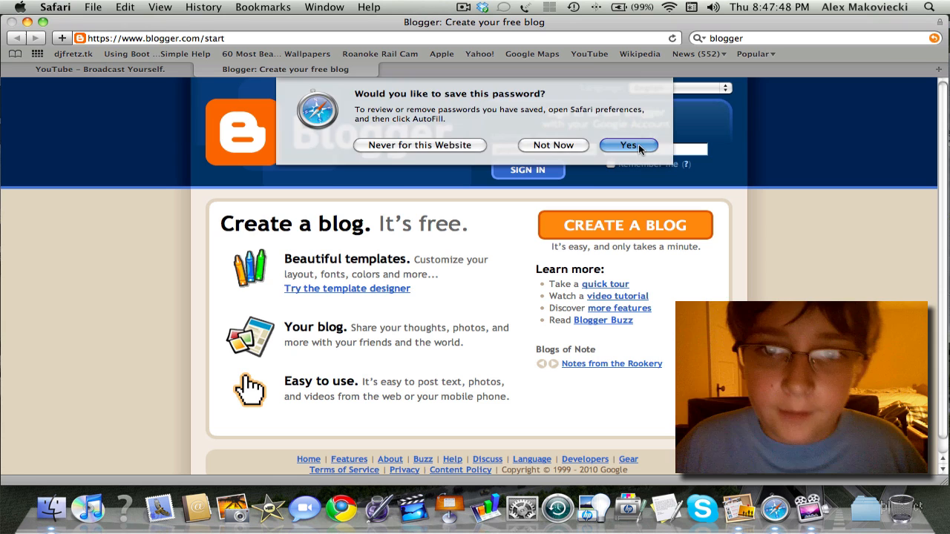
click(628, 146)
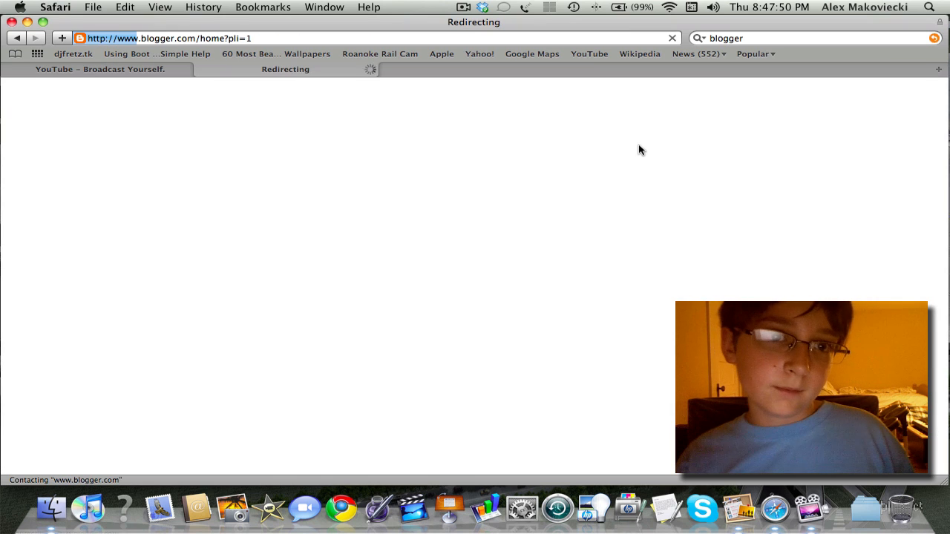
mouse_move(586, 166)
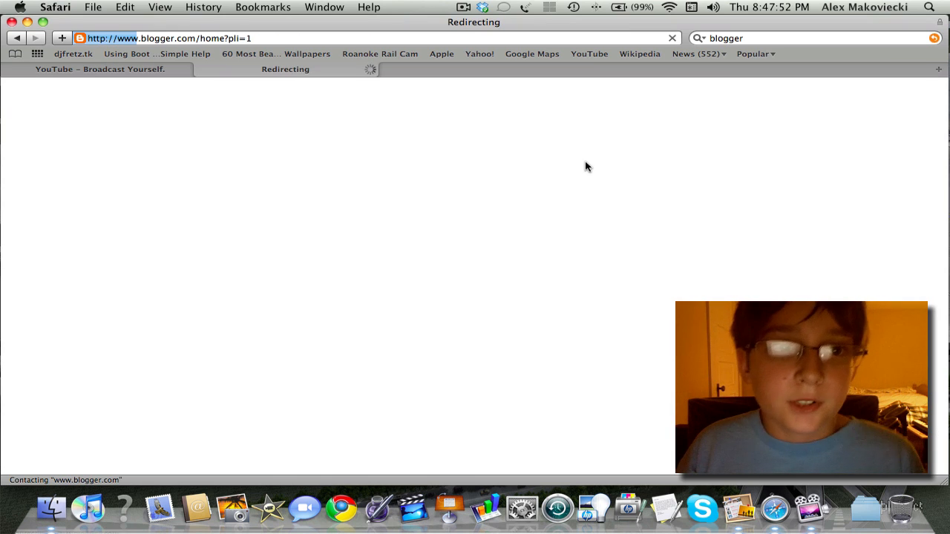
mouse_move(564, 172)
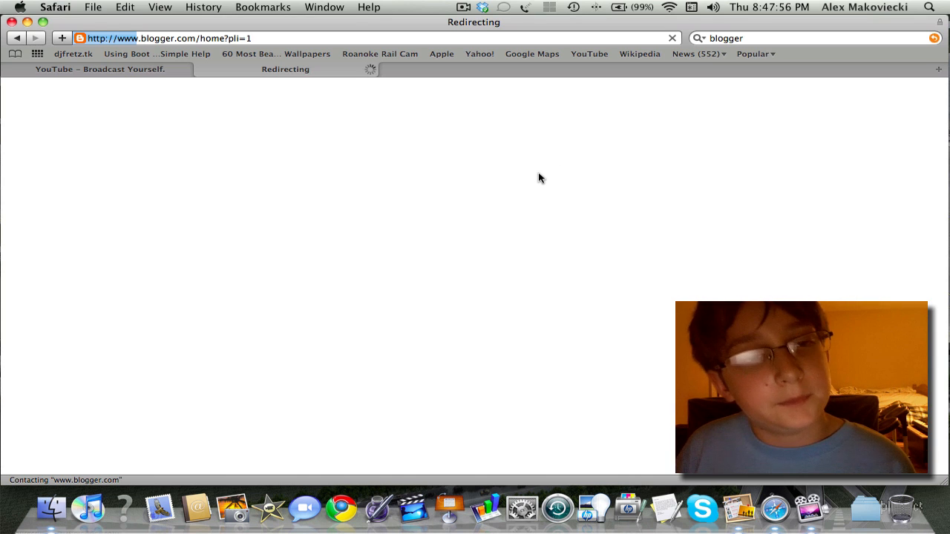
mouse_move(536, 179)
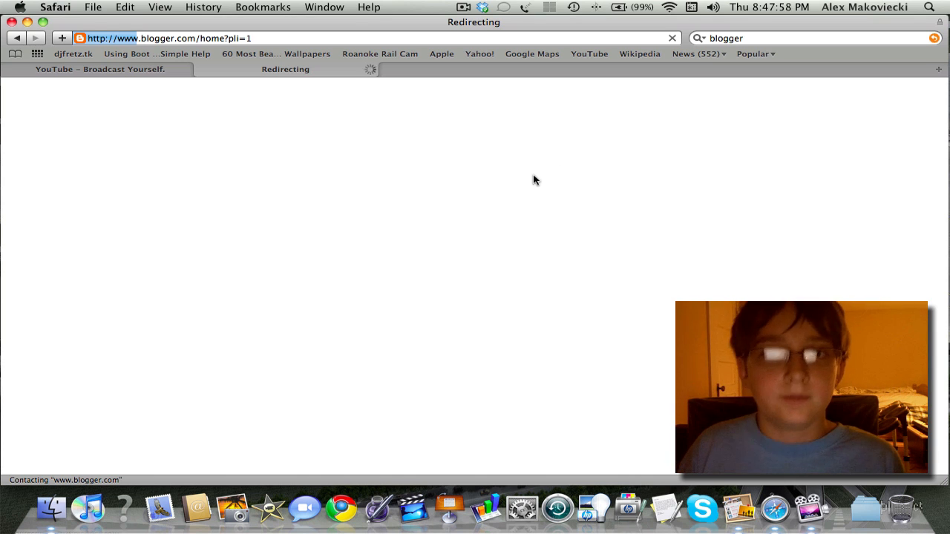
mouse_move(577, 187)
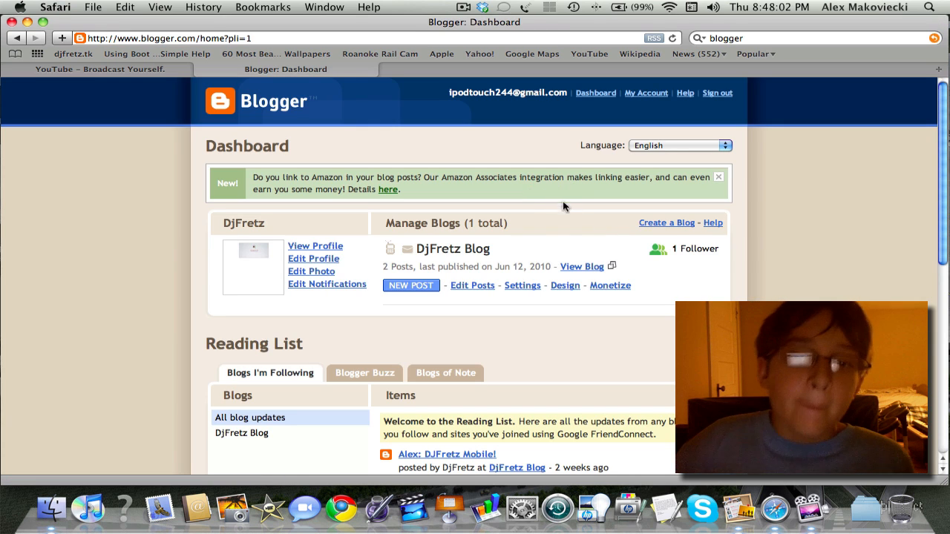
View the DjFretz Blog, open its RSS feed from the address-bar badge and copy the feed URL
click(582, 267)
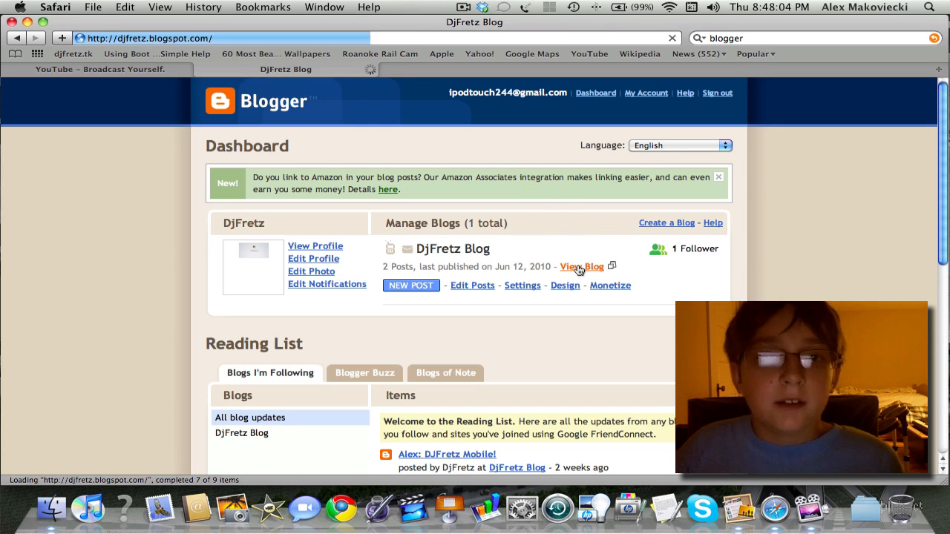
click(581, 267)
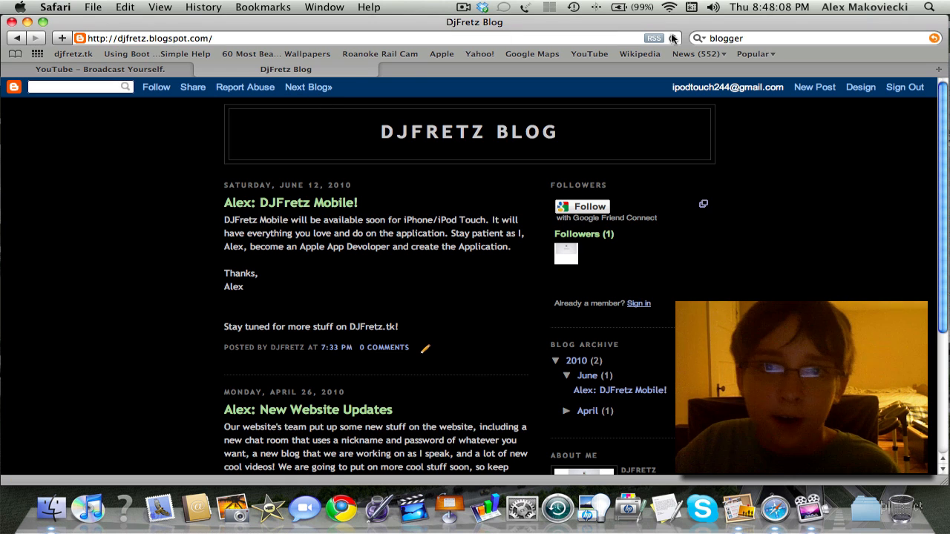
click(653, 39)
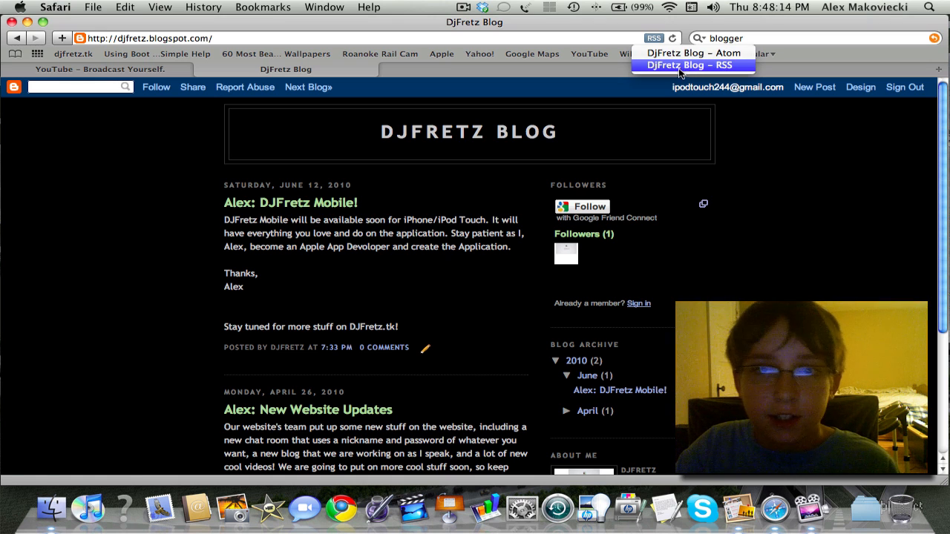
click(686, 65)
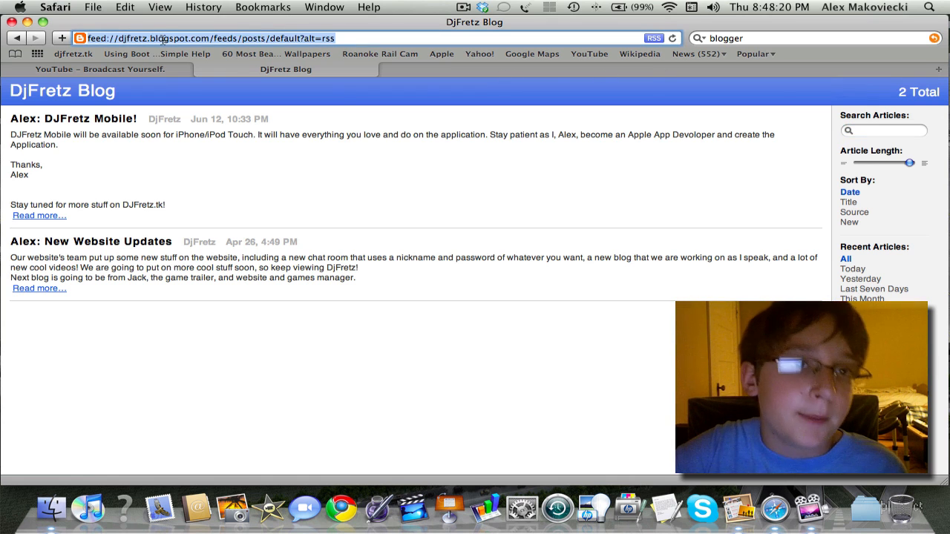
right_click(208, 39)
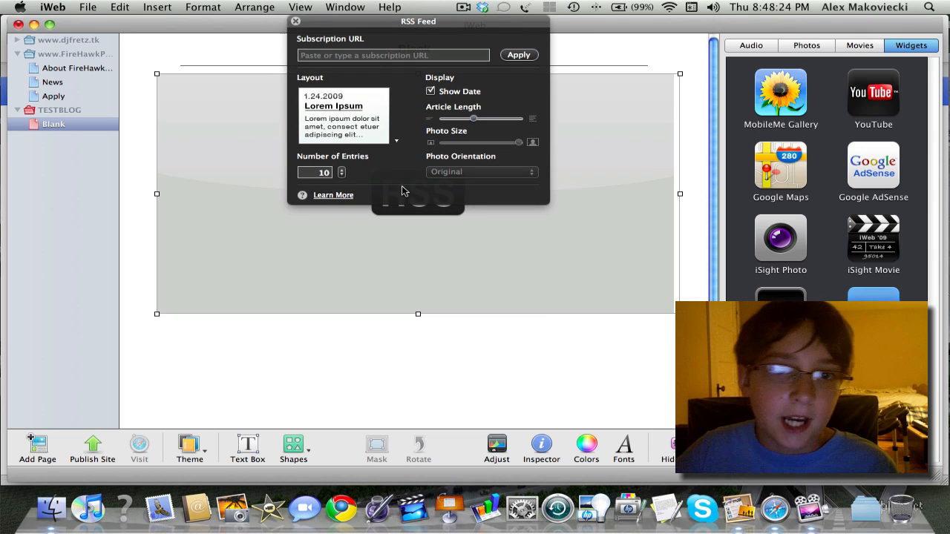
Paste the DjFretz Blog feed address into the RSS widget's Subscription URL and apply it
right_click(392, 55)
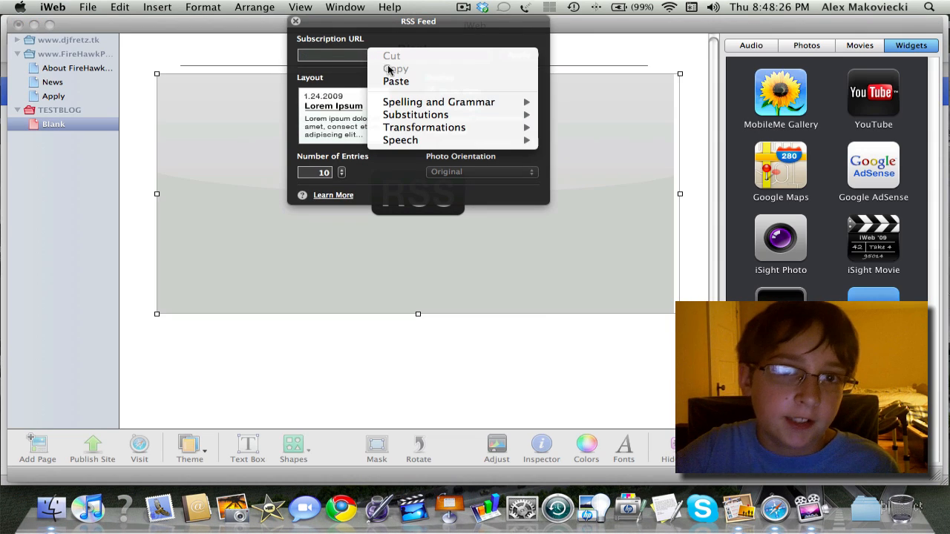
click(395, 80)
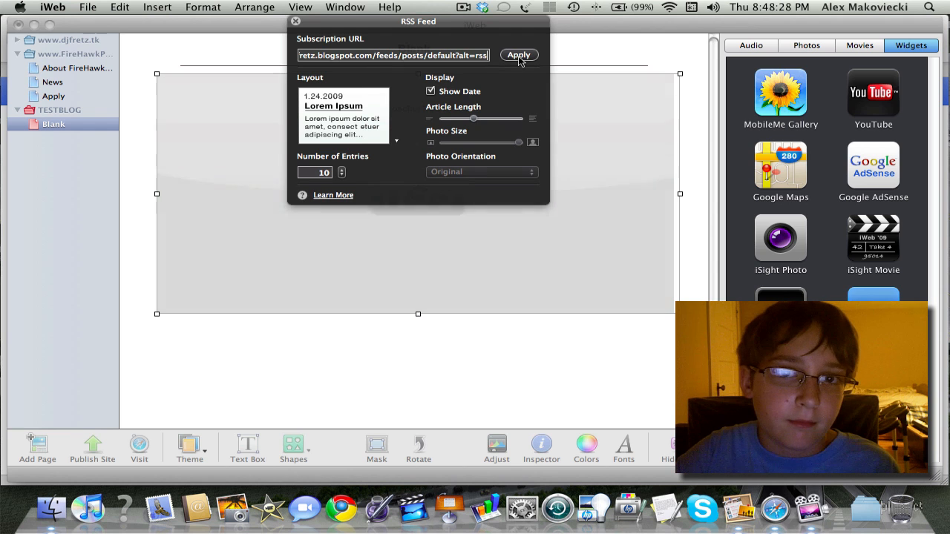
click(518, 55)
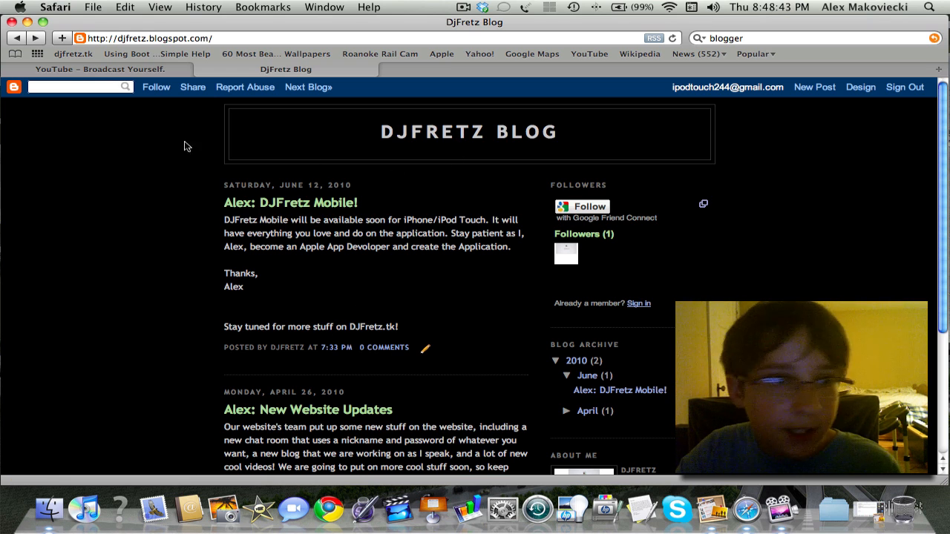
Follow the blog's Subscribe to: Posts (Atom) link to get the posts feed
scroll(down, 3)
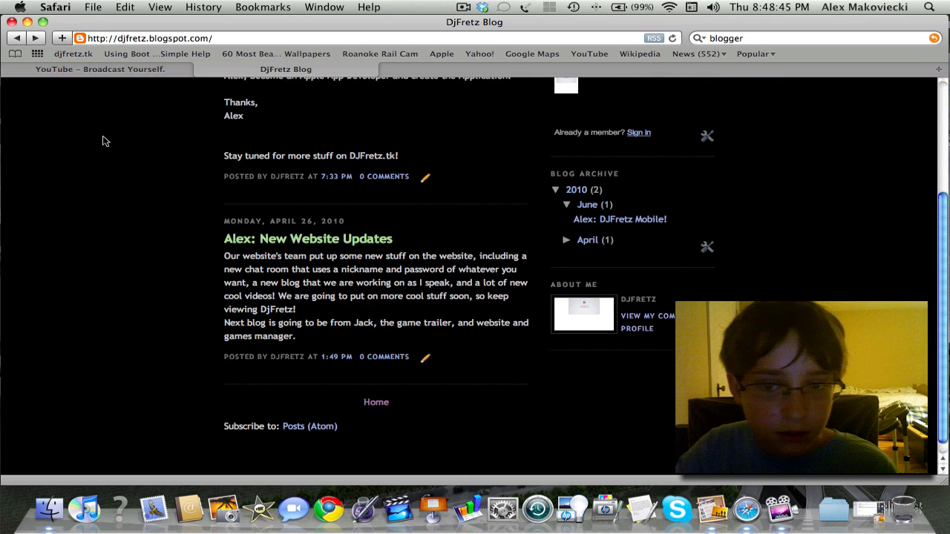
scroll(down, 3)
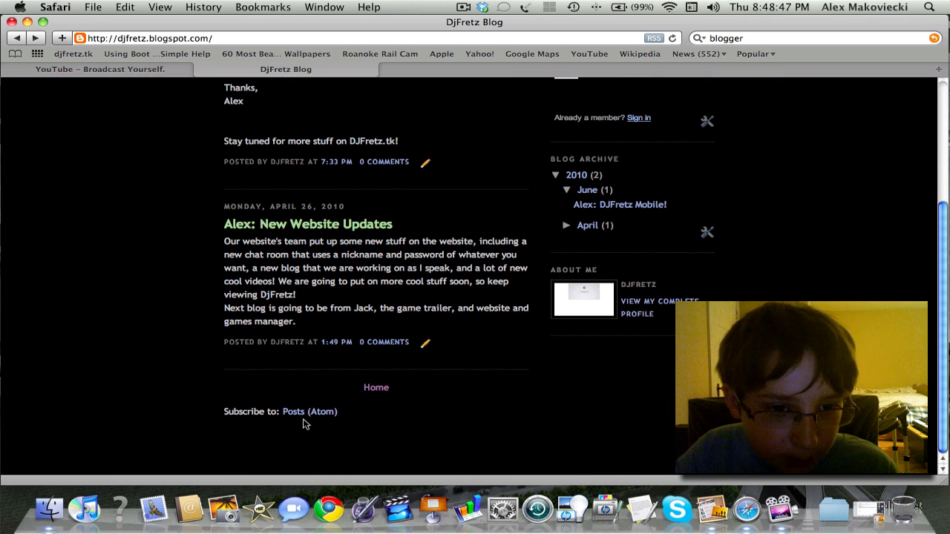
click(309, 412)
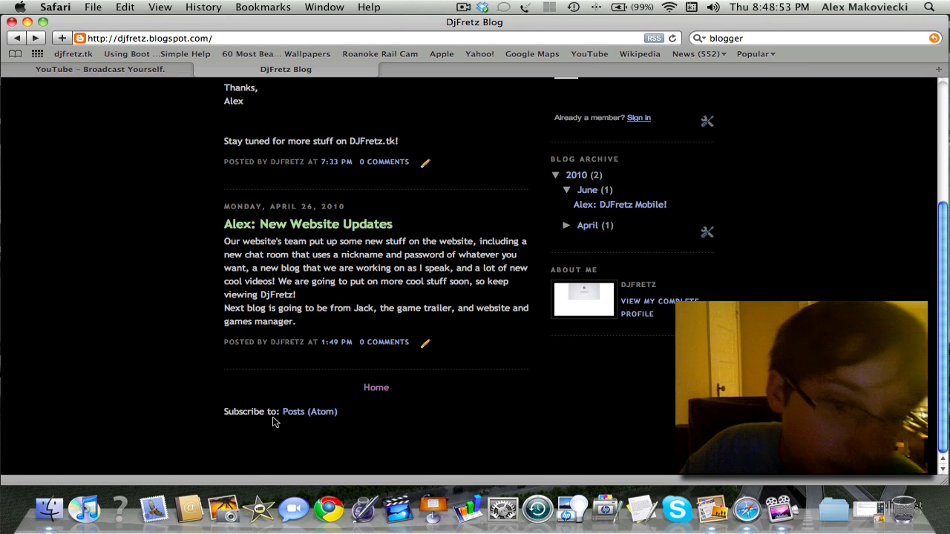
click(309, 411)
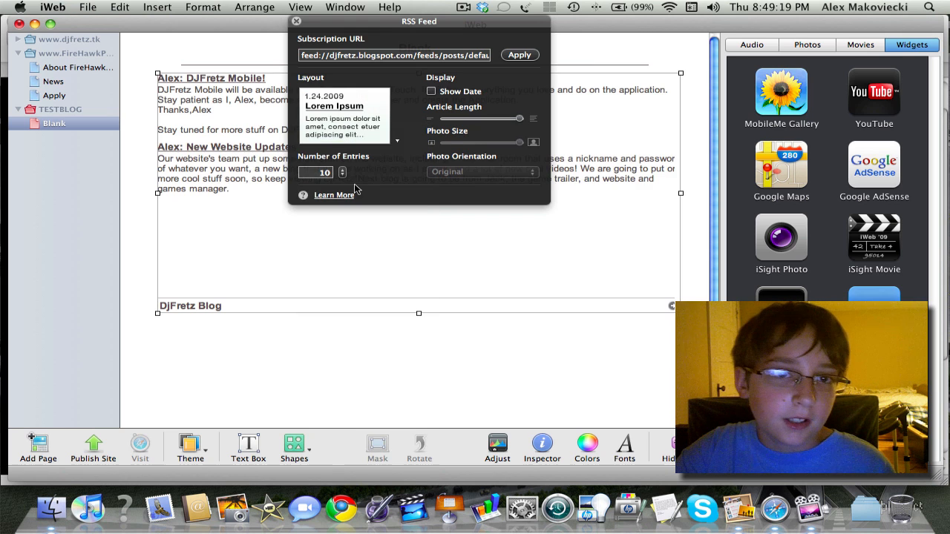
Close the RSS Feed settings window, leaving the DjFretz Blog posts on the page
click(297, 21)
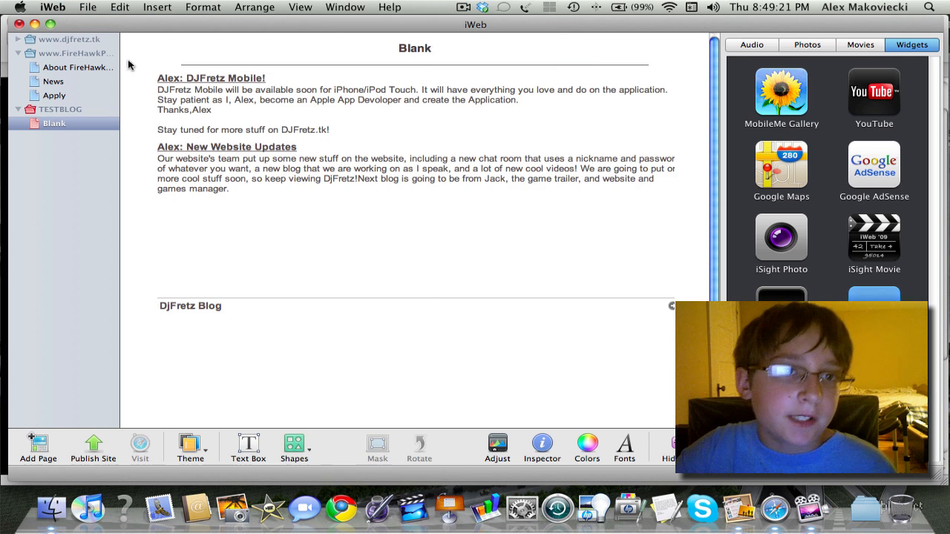
mouse_move(608, 279)
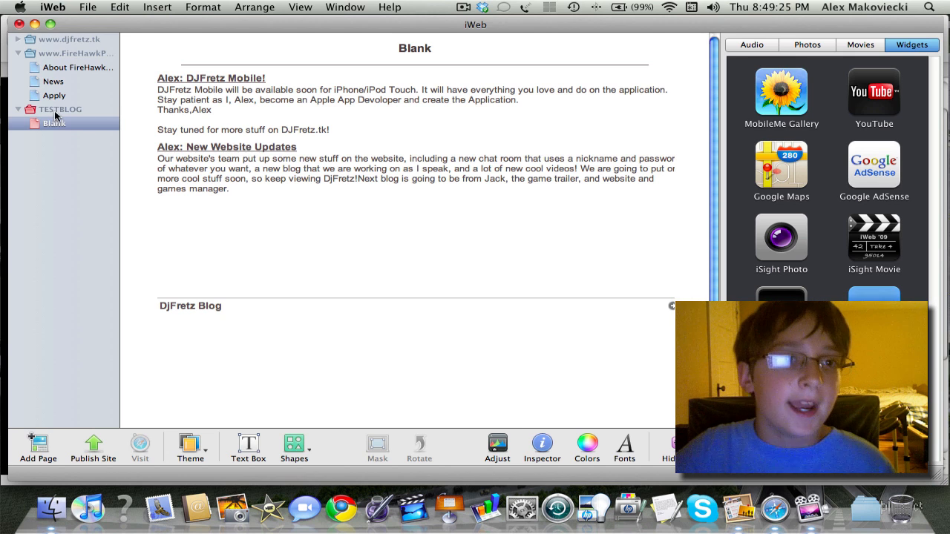
mouse_move(460, 6)
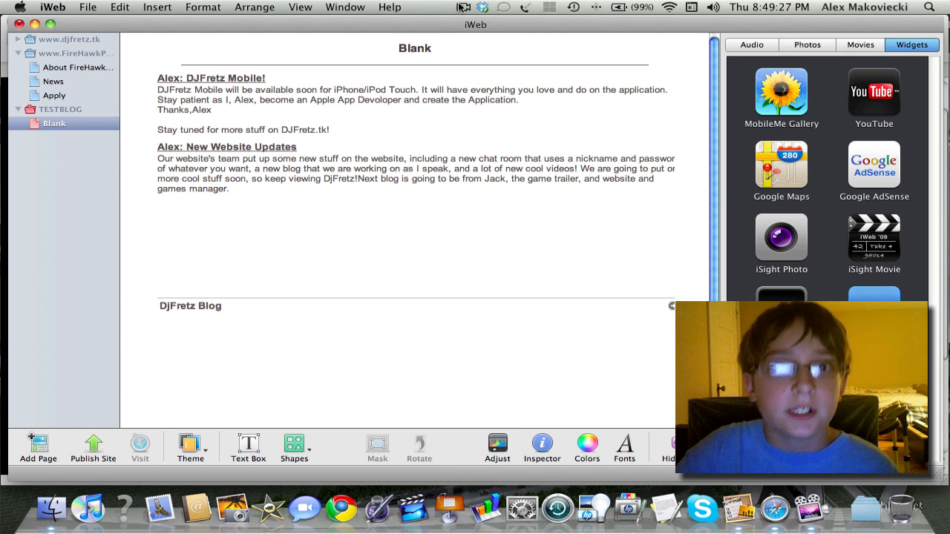